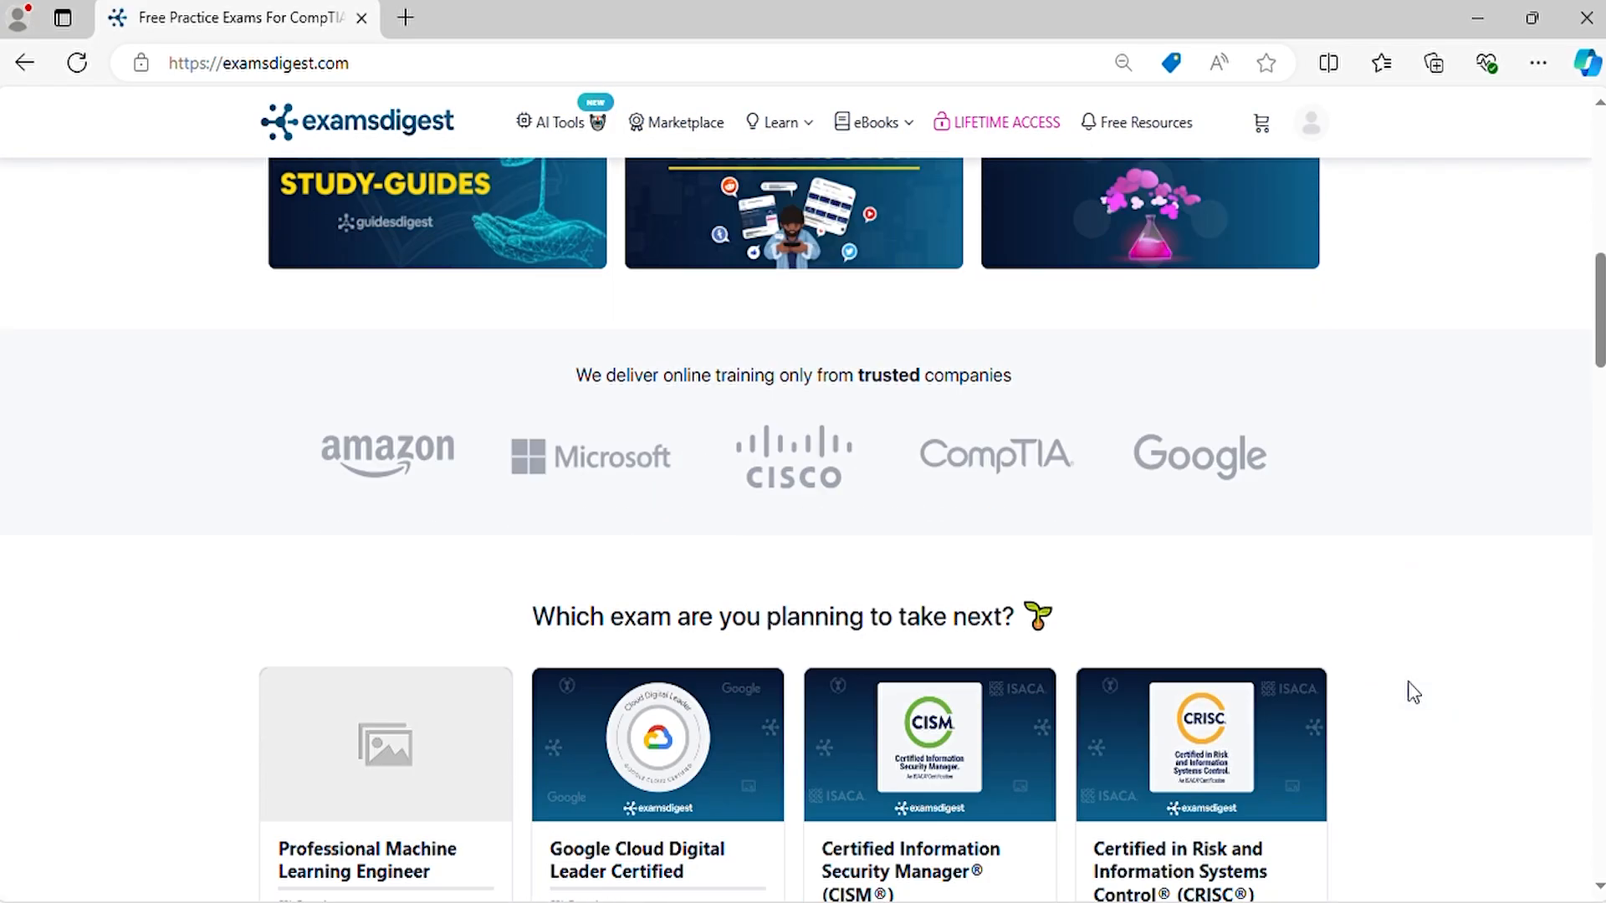
# - Open the CompTIA Tech+ (FCU-U71) course and scroll to its Simulator Content chapter list
pyautogui.scroll(-3)
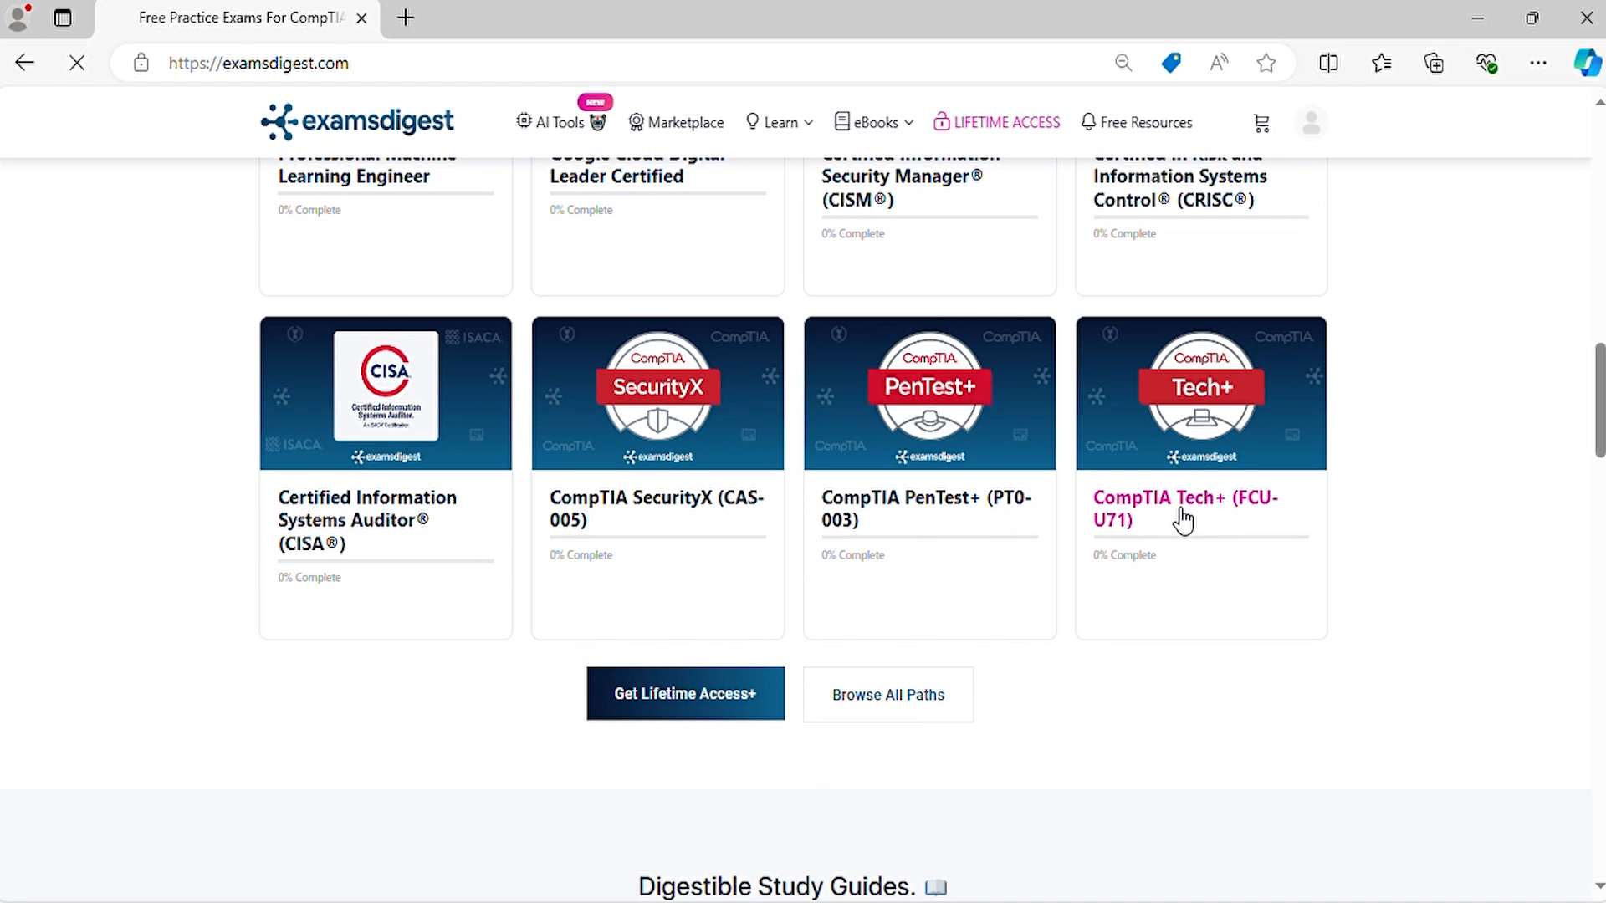
pyautogui.click(1186, 509)
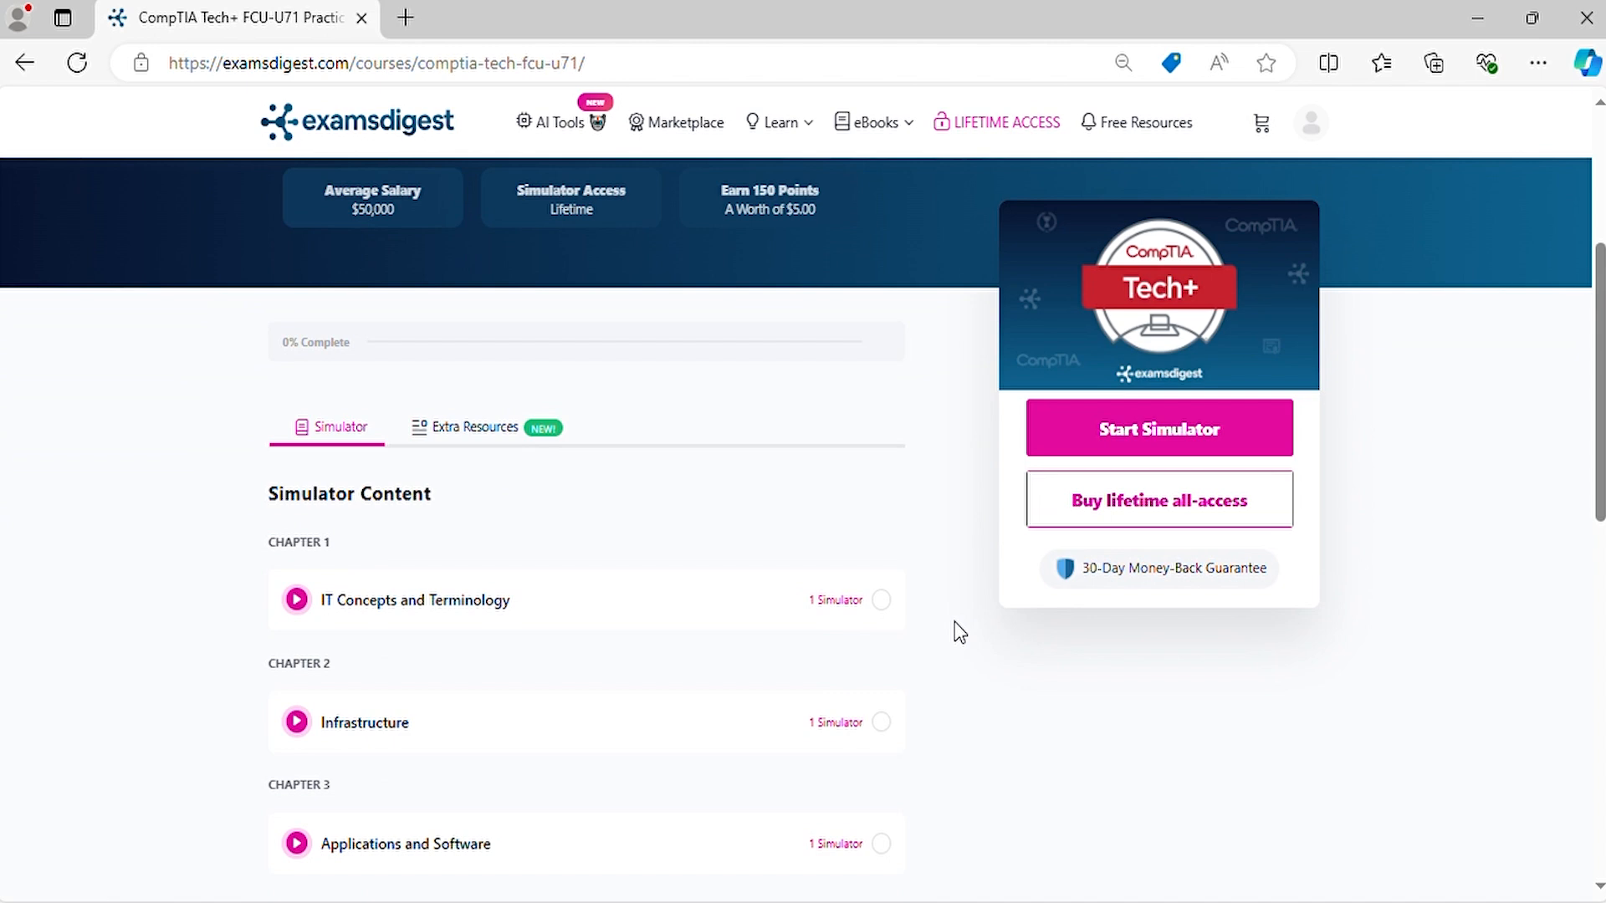
pyautogui.scroll(-3)
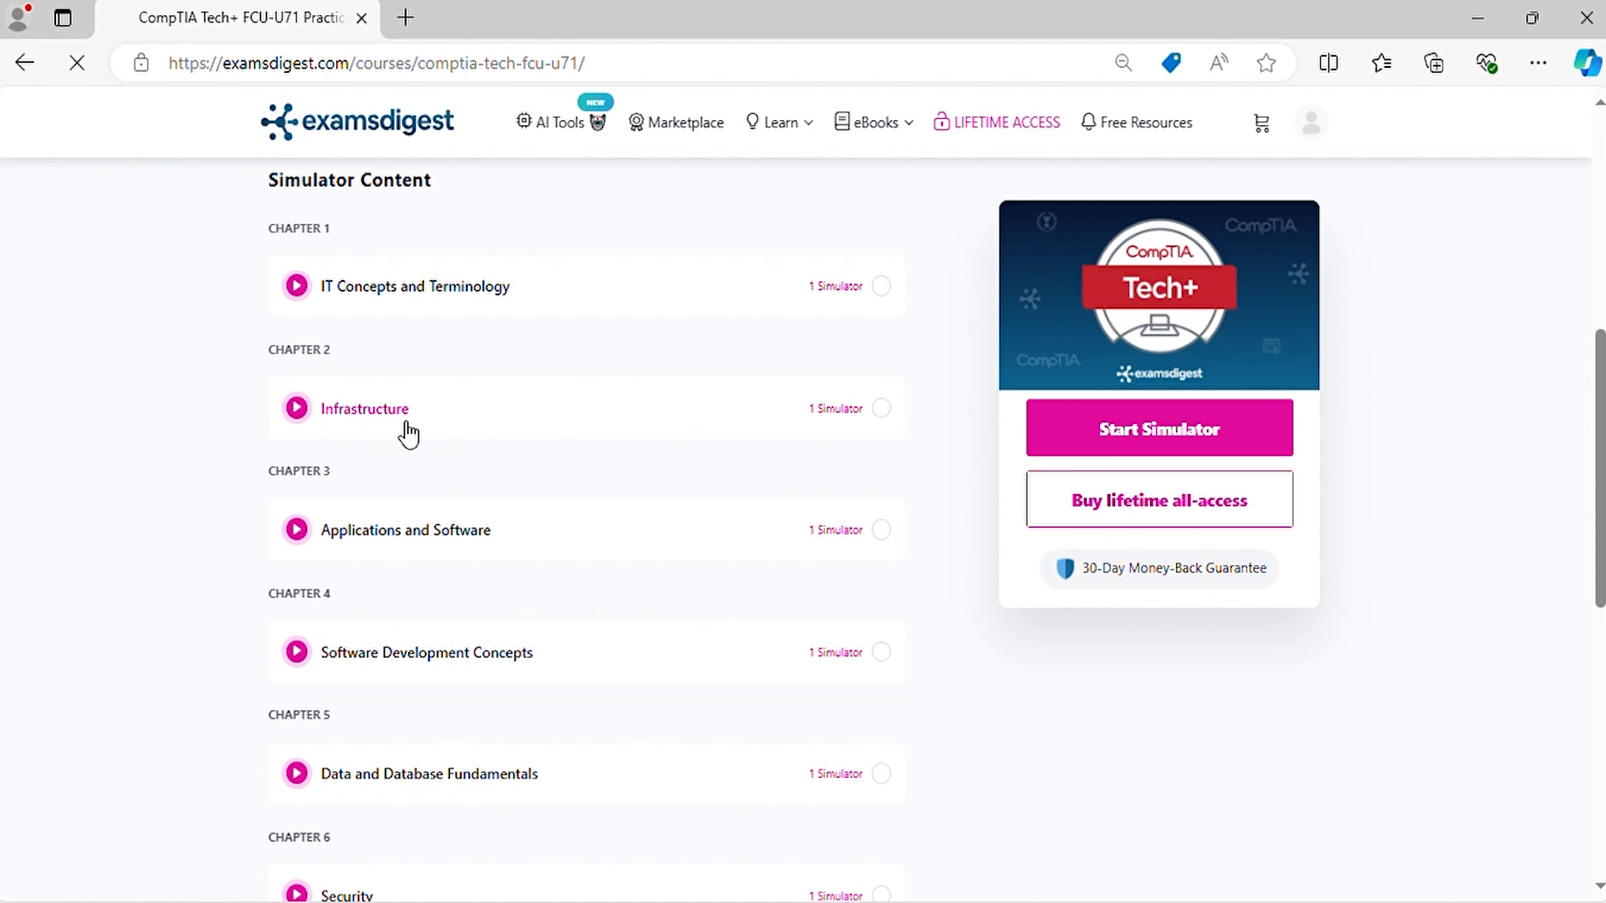
# - Open Chapter 2 'Infrastructure' and its practice simulator quiz page
pyautogui.click(365, 407)
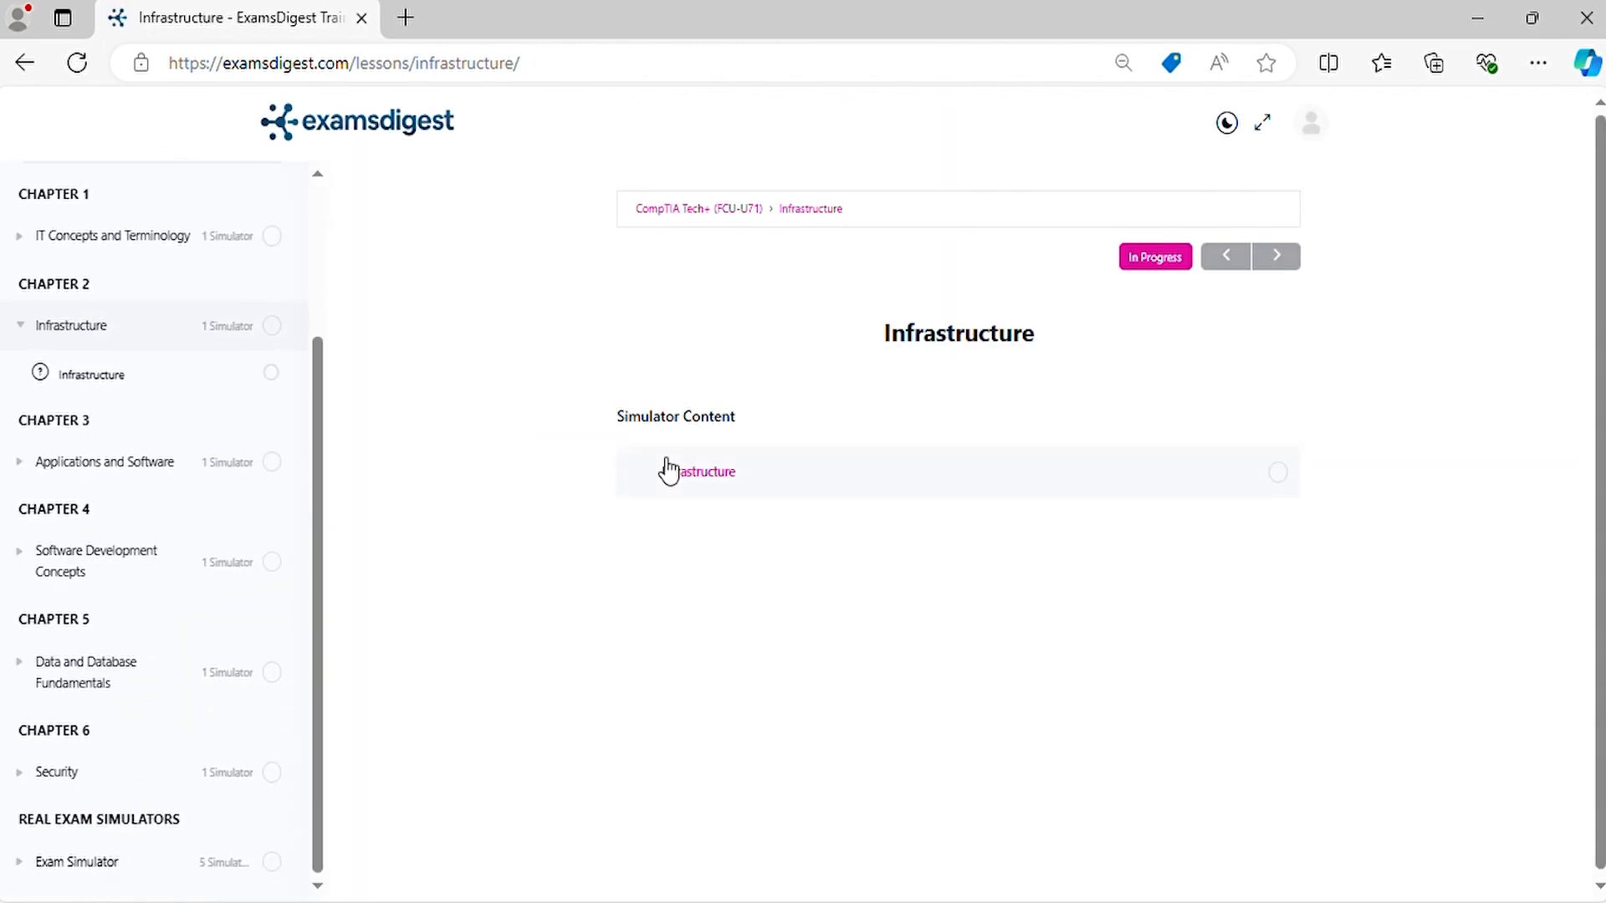
pyautogui.click(698, 472)
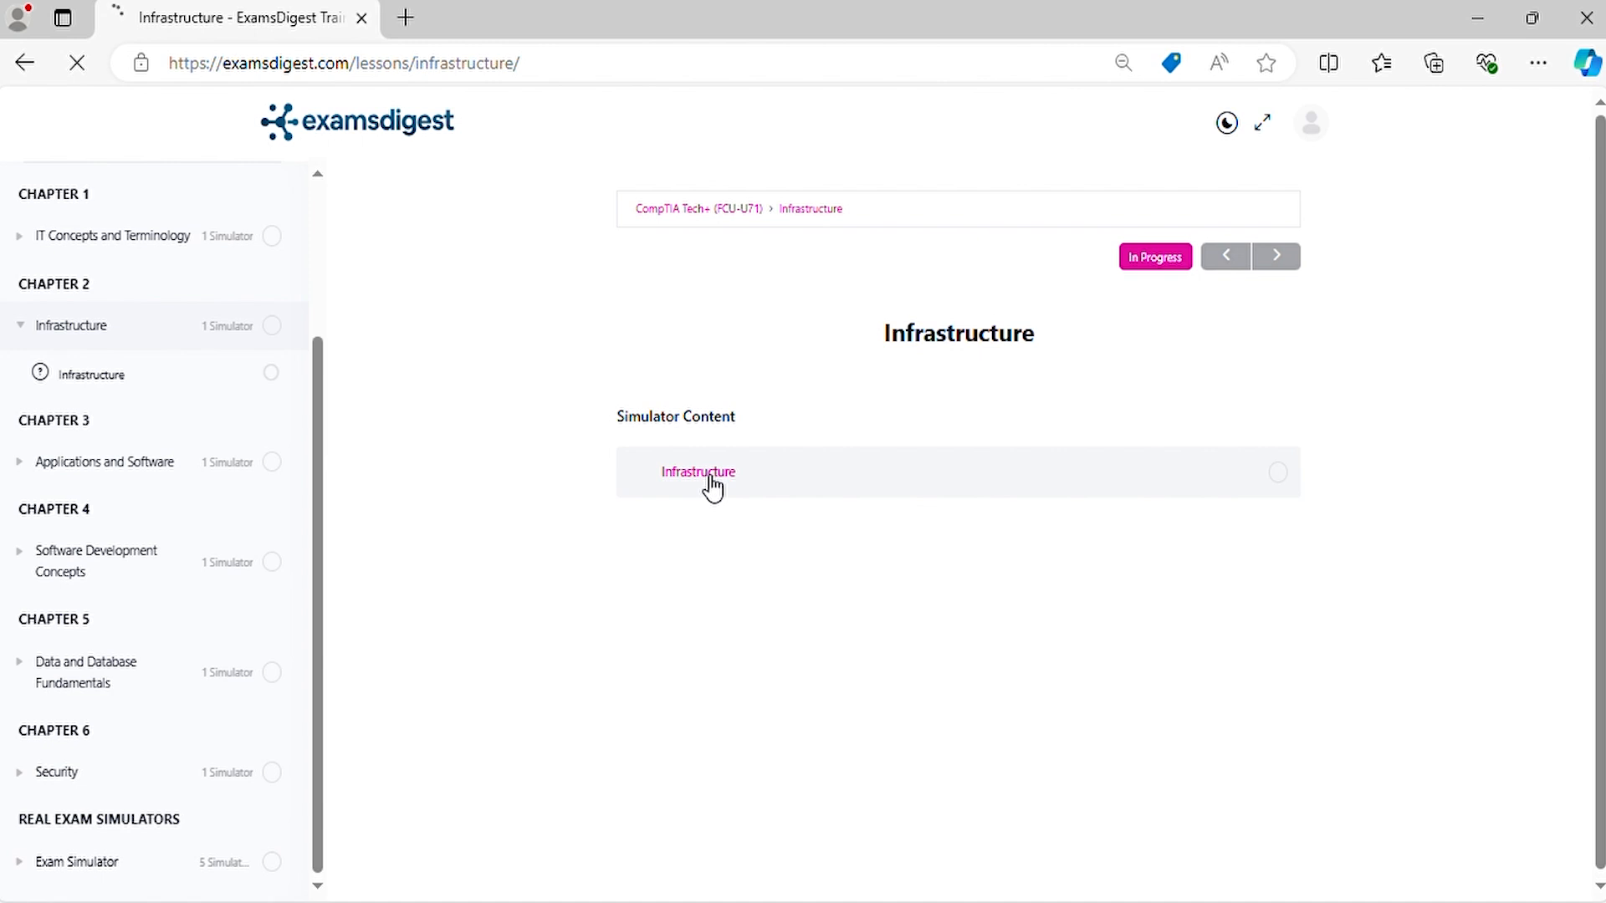
pyautogui.click(697, 472)
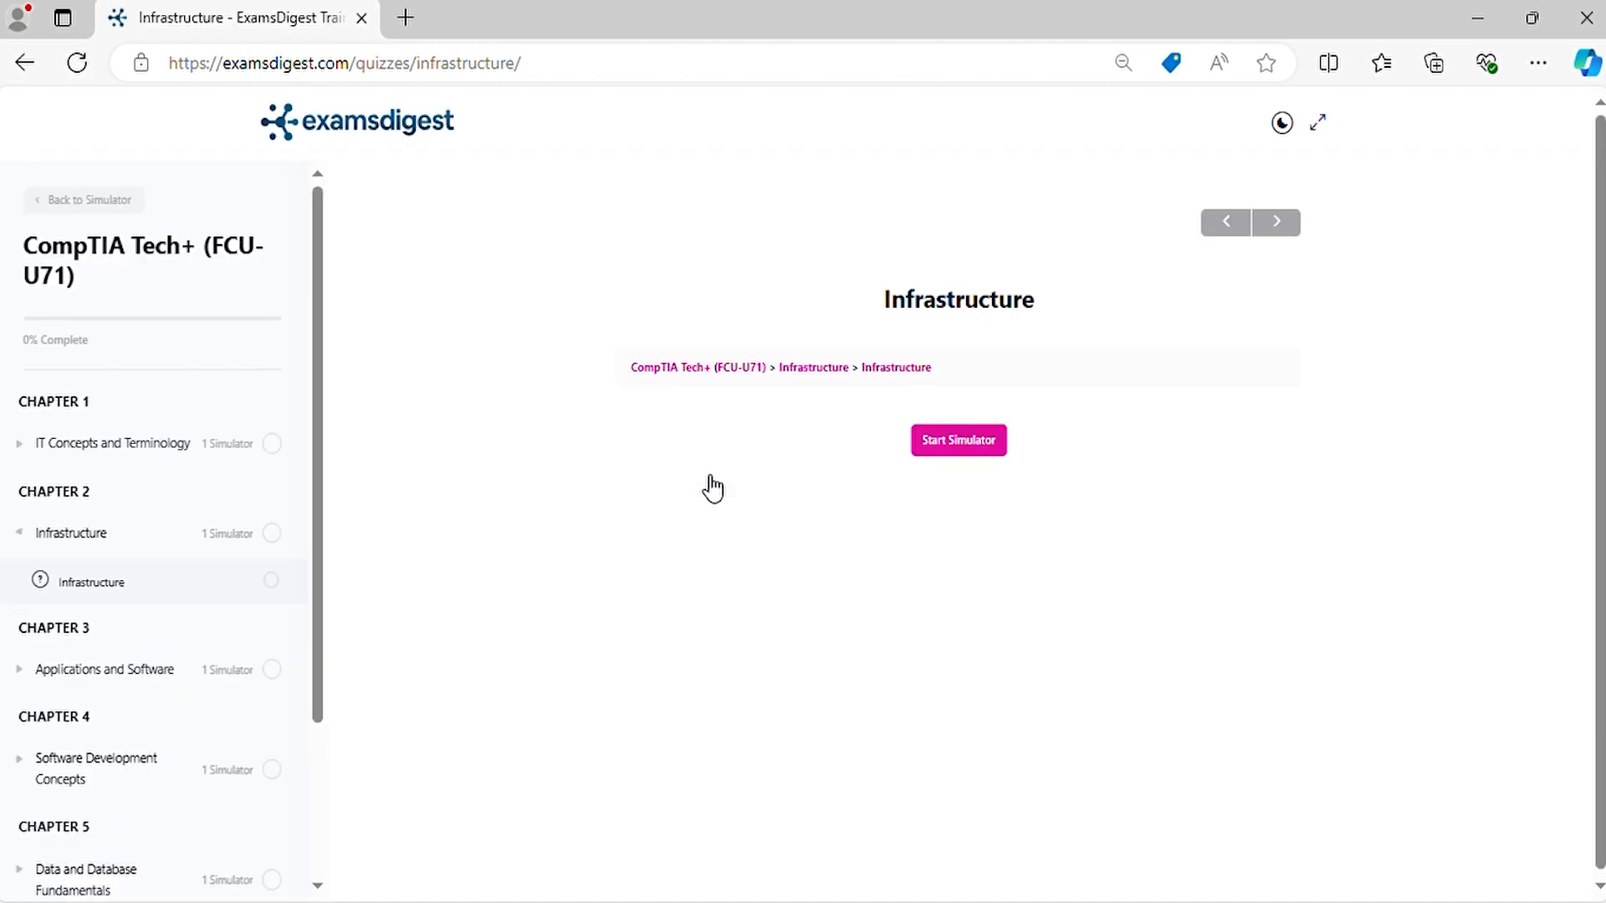
pyautogui.scroll(-3)
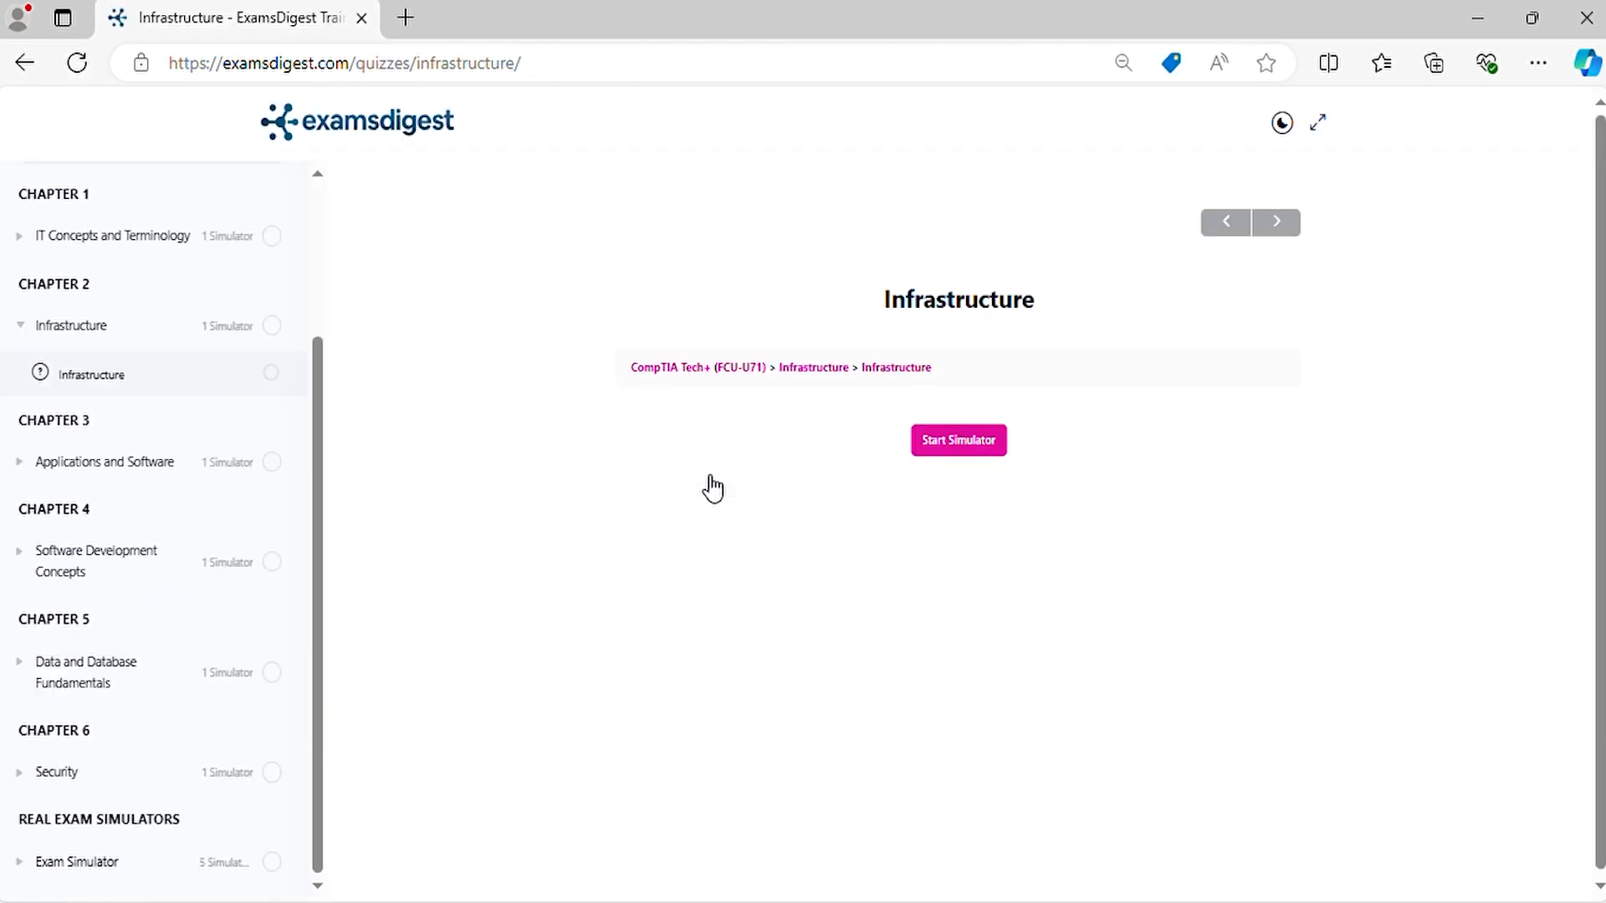
# - Start the Infrastructure simulator and advance past the NAS versus SAN question
pyautogui.click(958, 439)
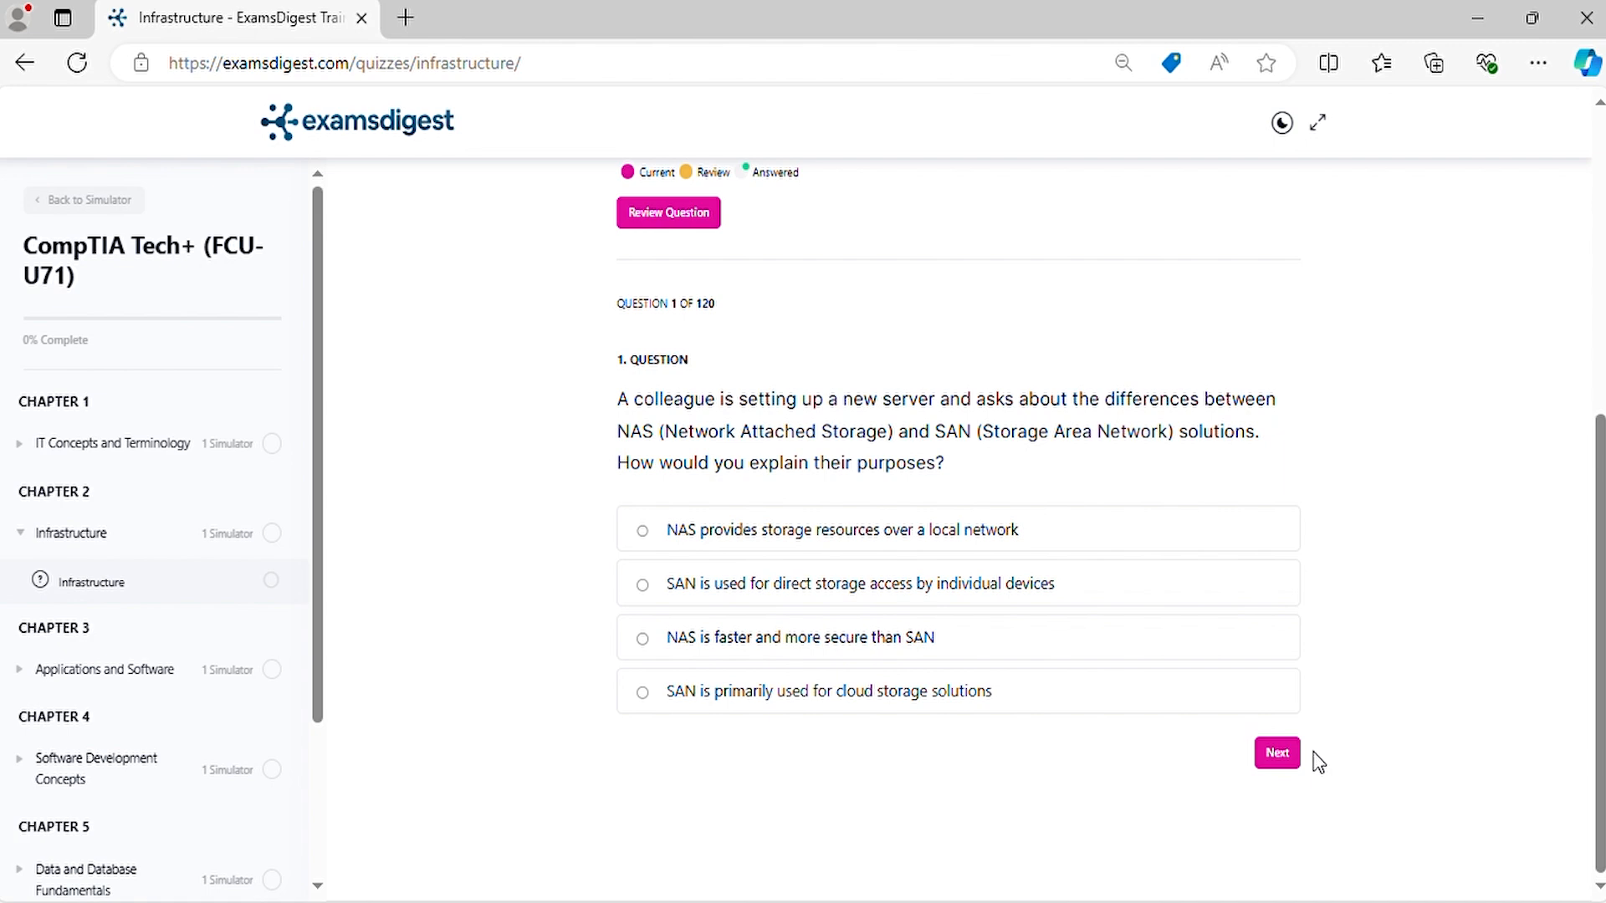
pyautogui.click(1276, 753)
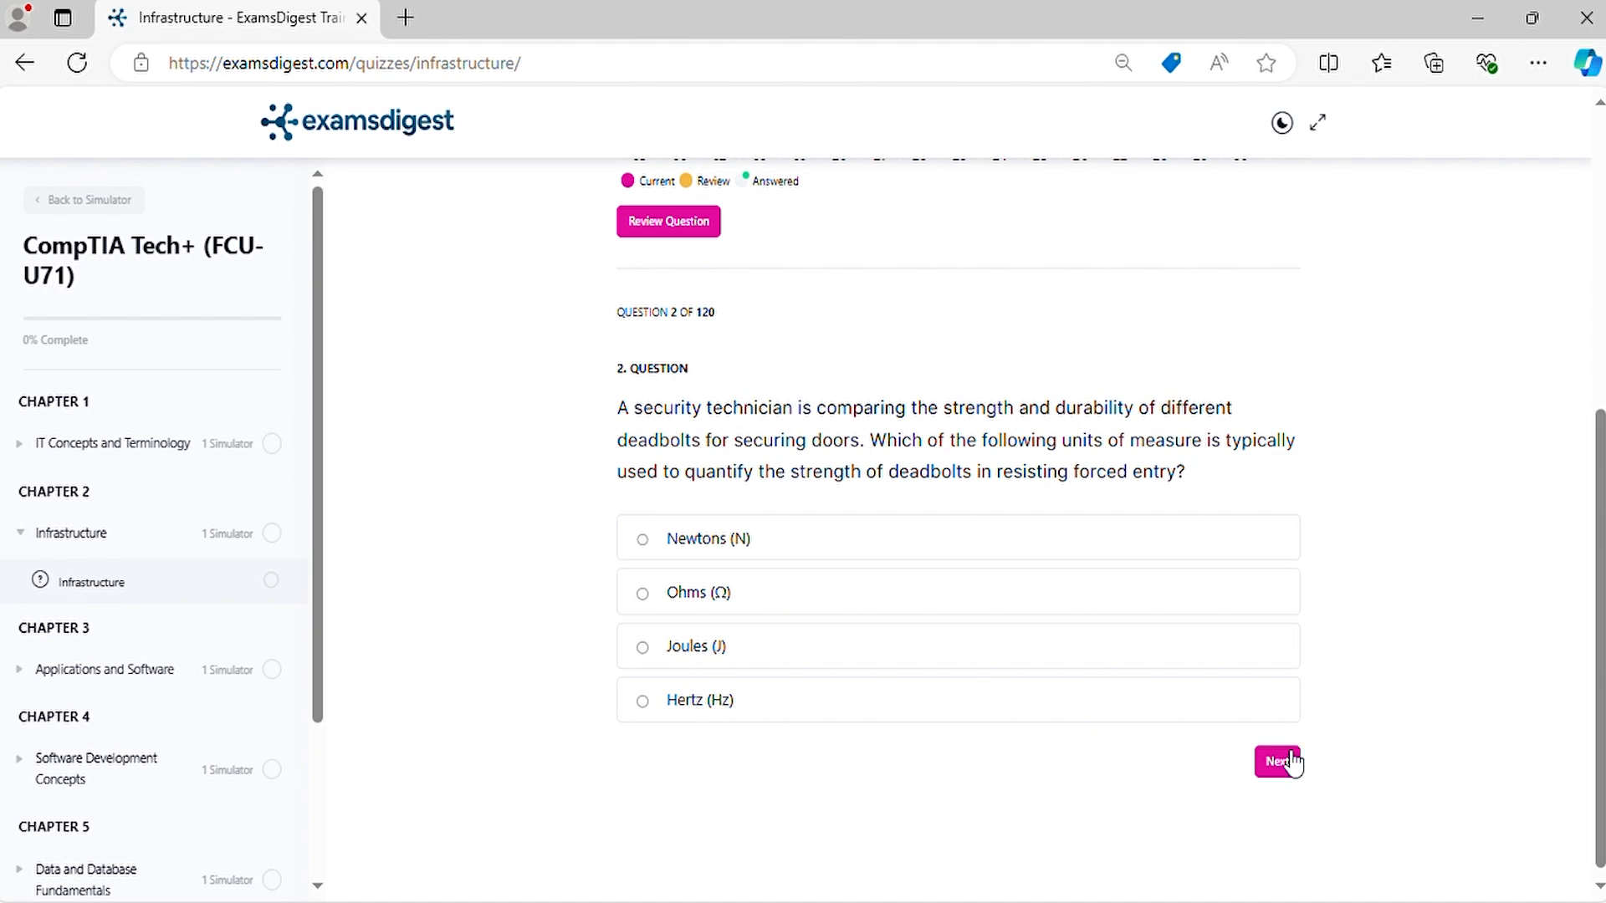
# - Advance from question 2 through questions 3 and 4 to question 5 on NIC purpose
pyautogui.click(1277, 762)
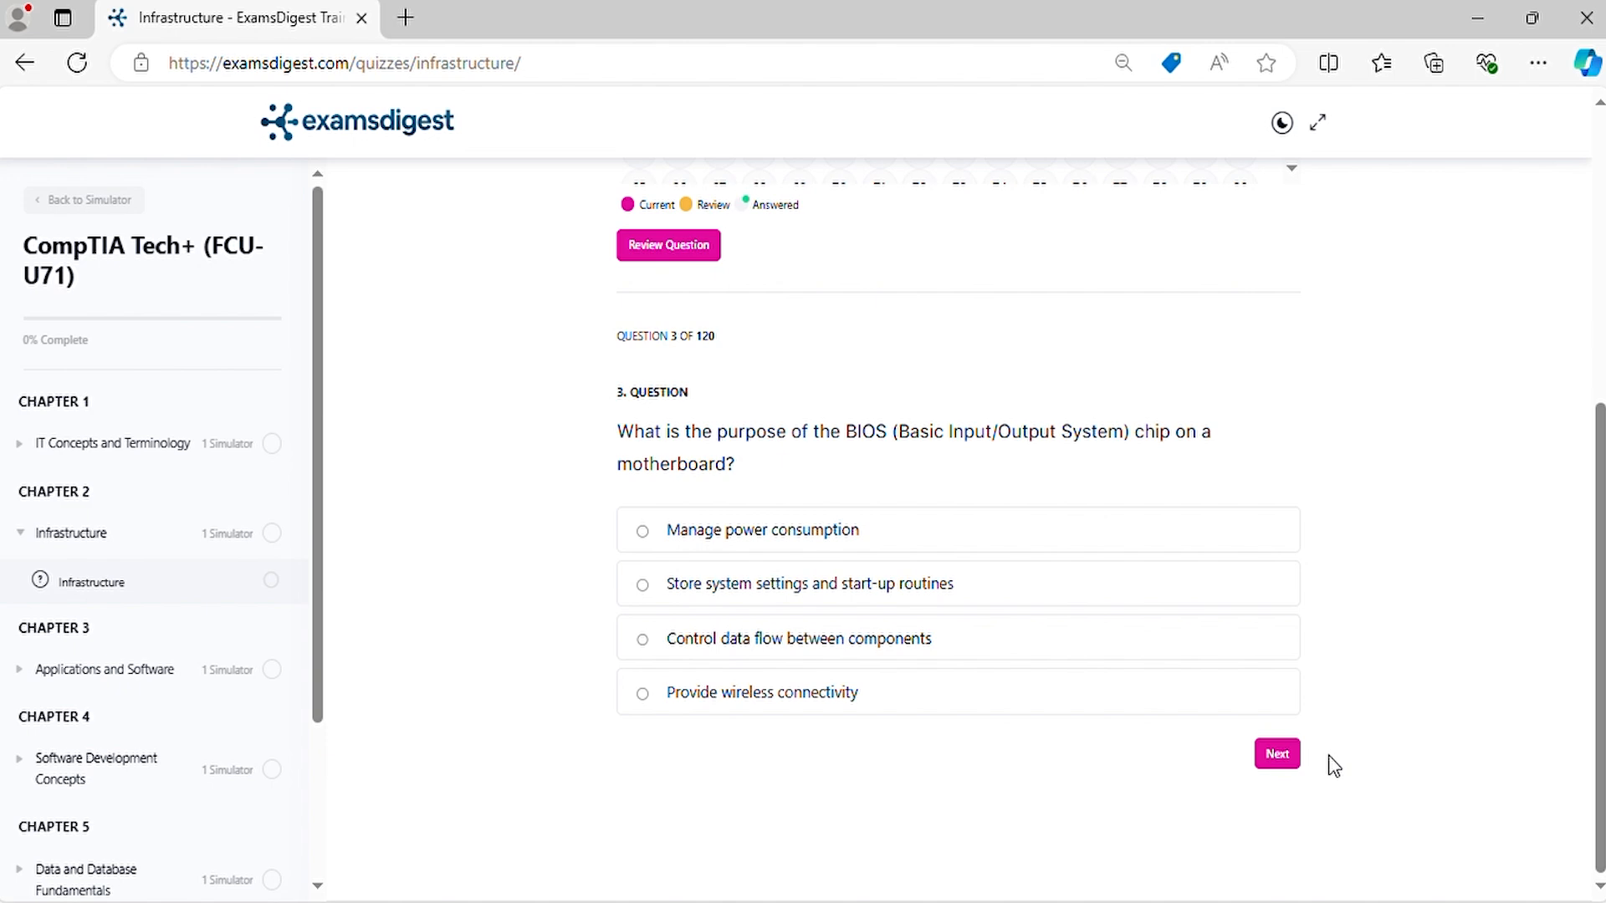
pyautogui.click(1276, 753)
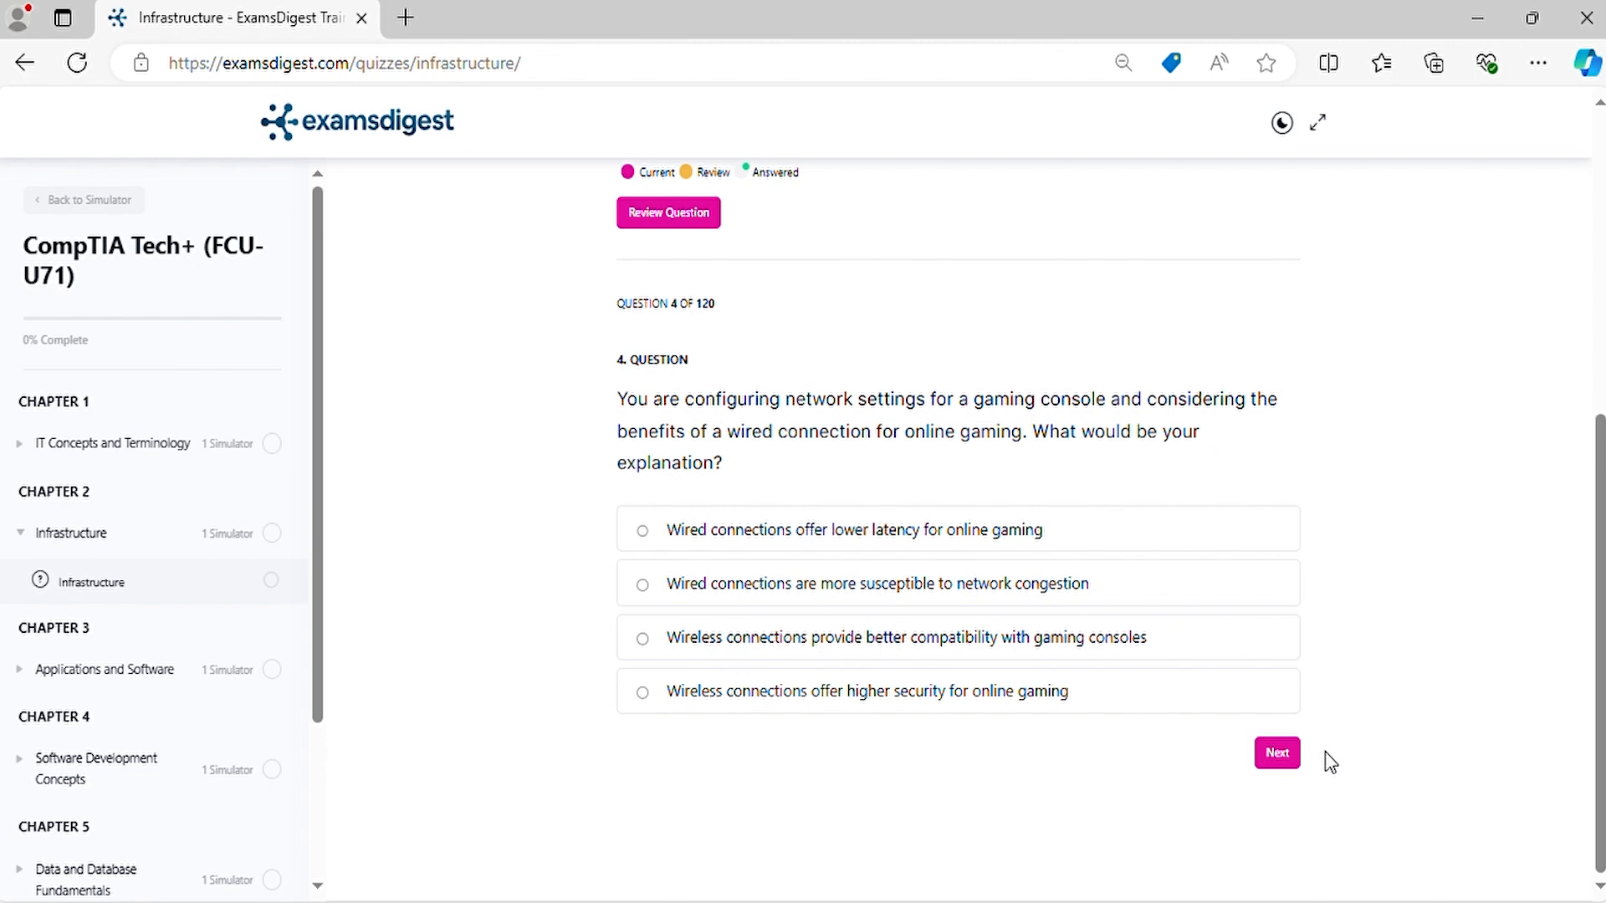
pyautogui.click(1277, 753)
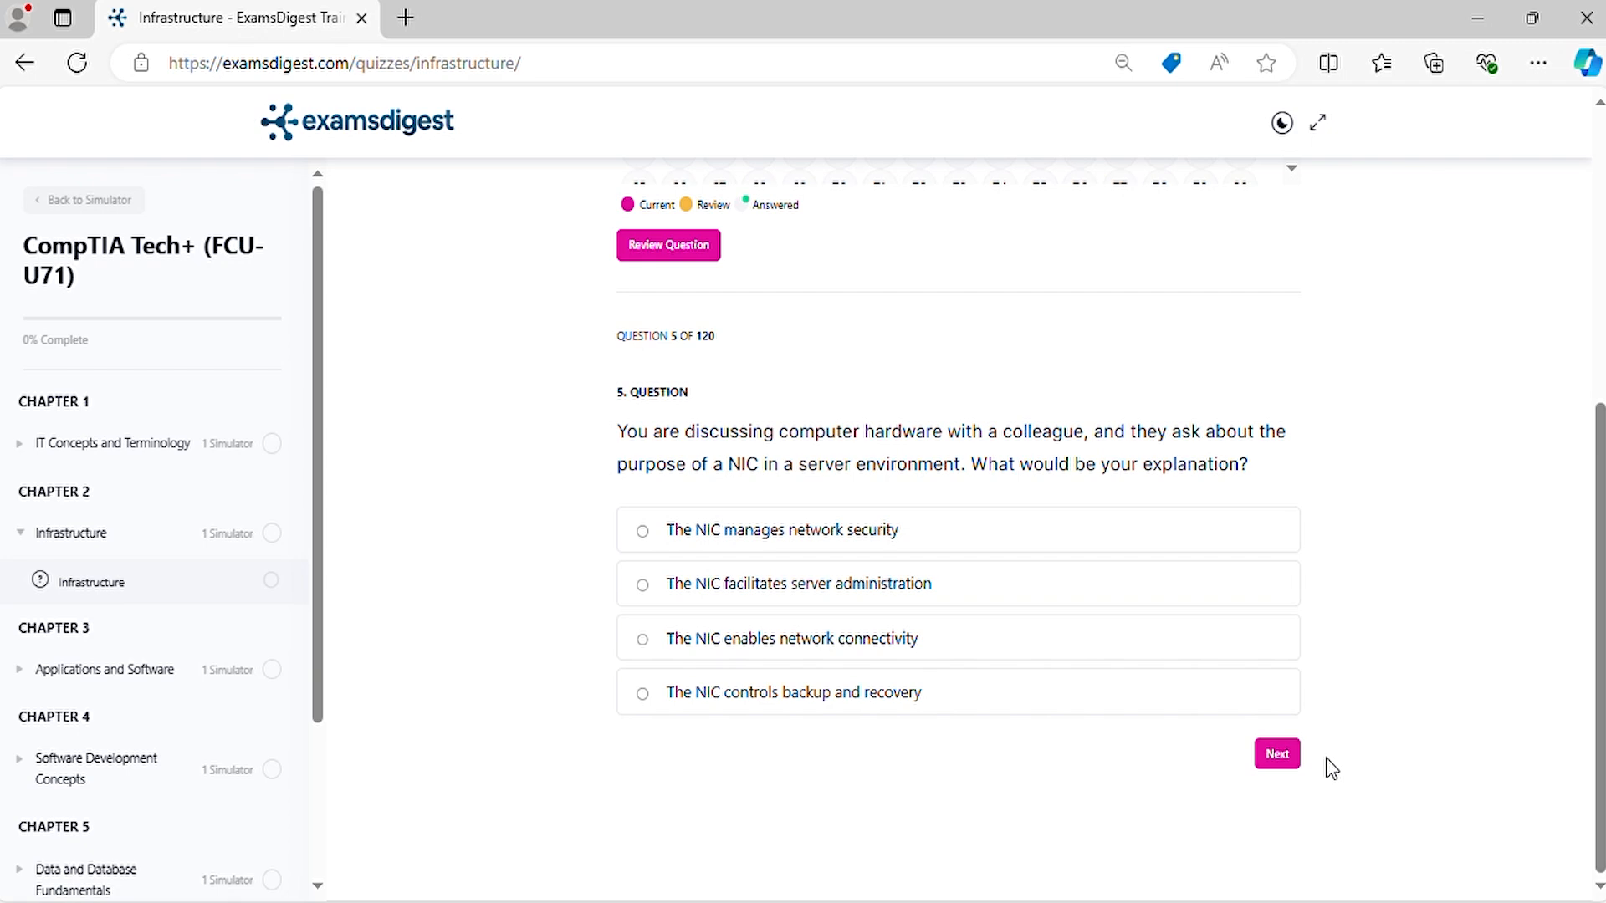